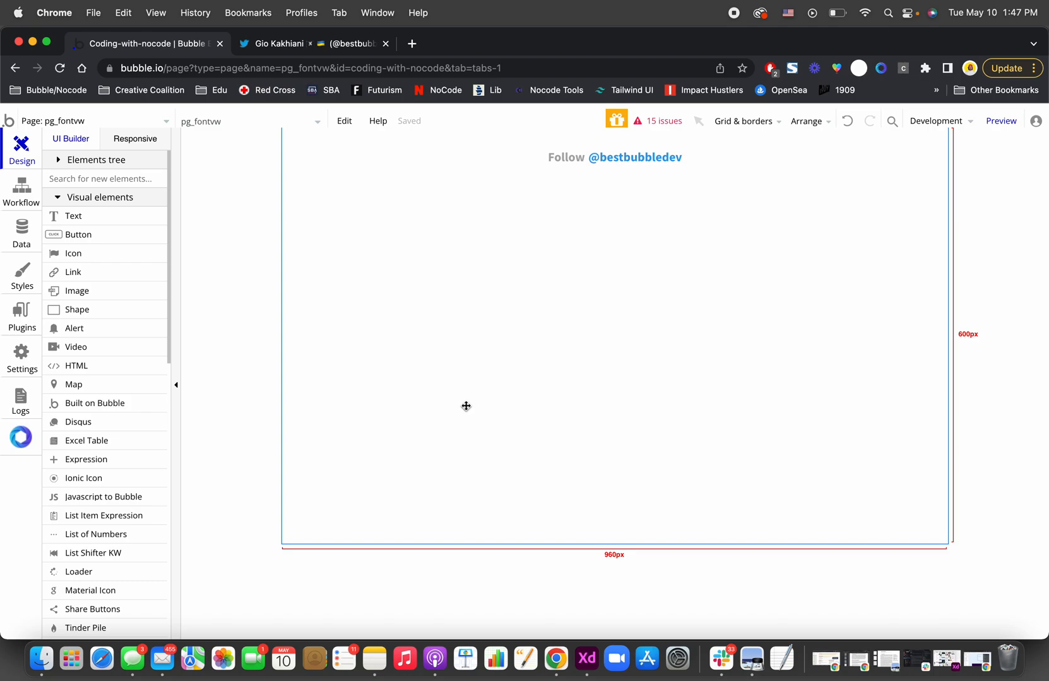
pyautogui.moveTo(831, 301)
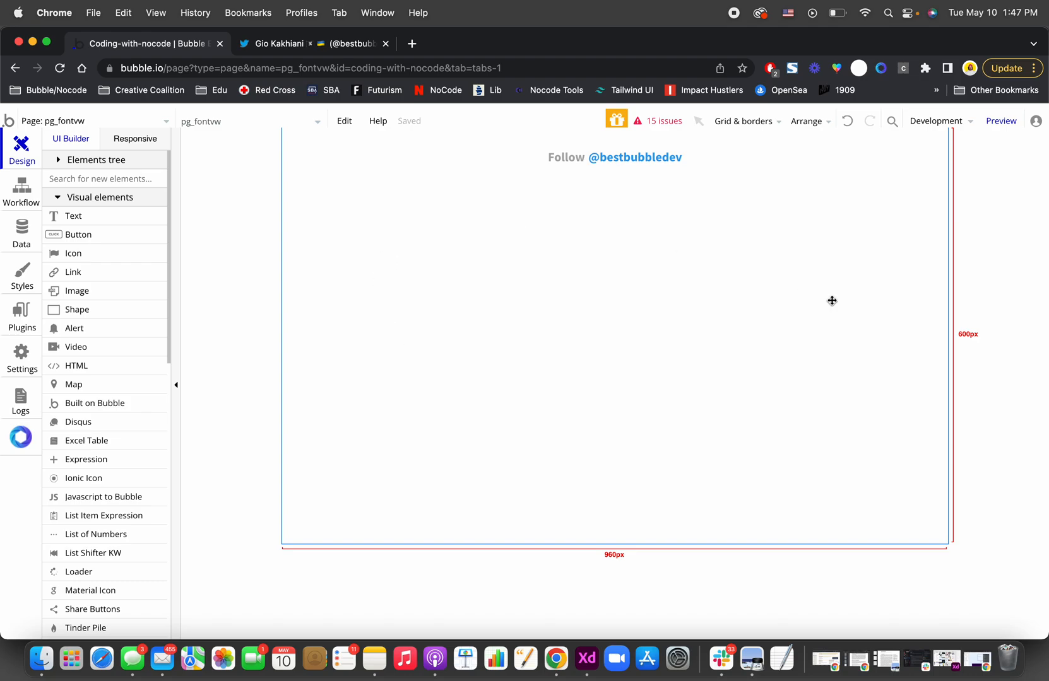
pyautogui.moveTo(549, 304)
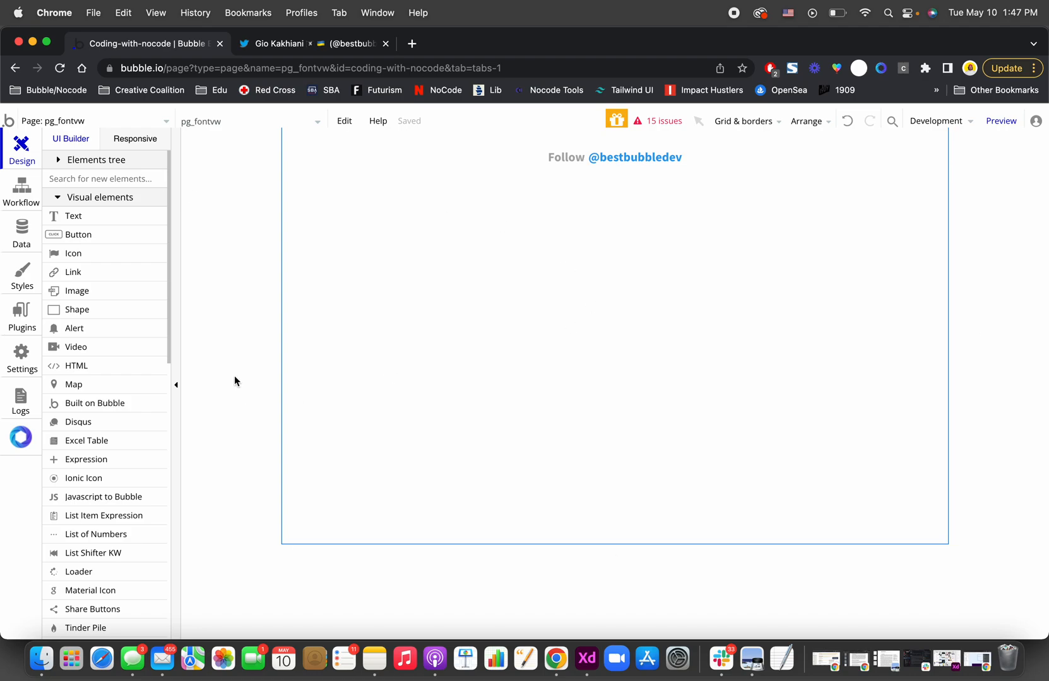
pyautogui.moveTo(112, 216)
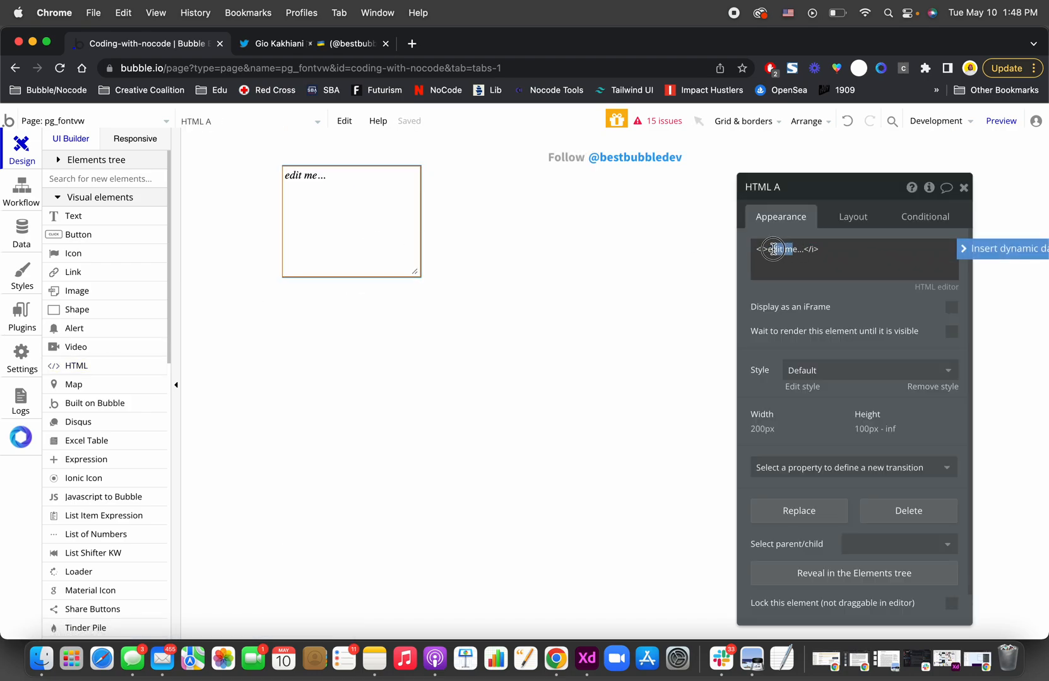
# Replace HTML A's placeholder content with the text 'Random text'.
pyautogui.write('Random')
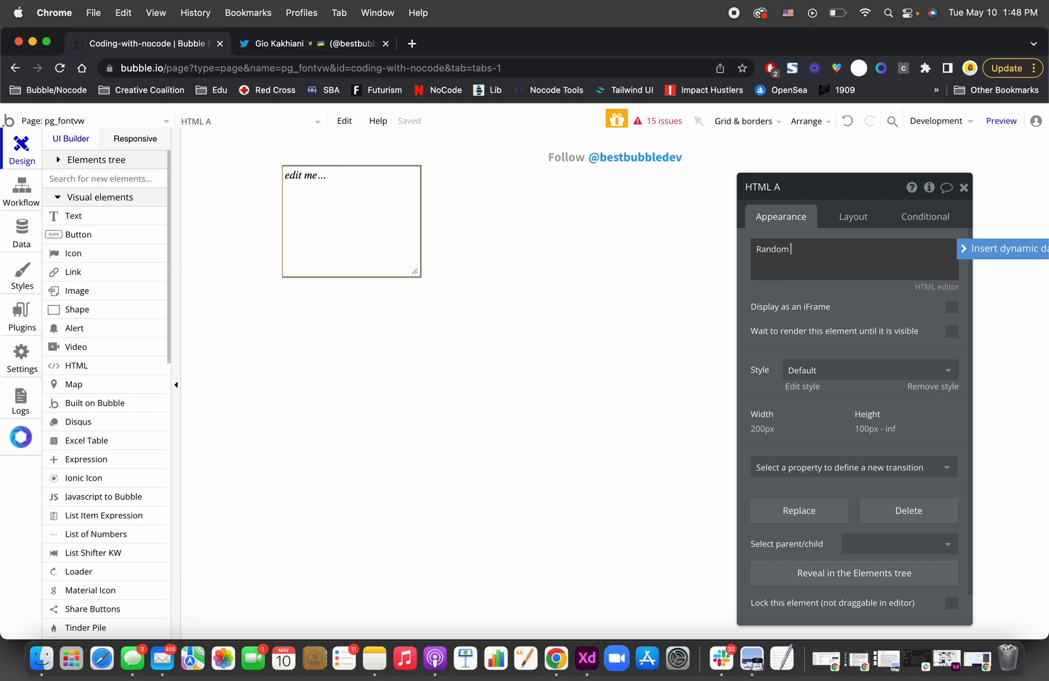
pyautogui.write('text')
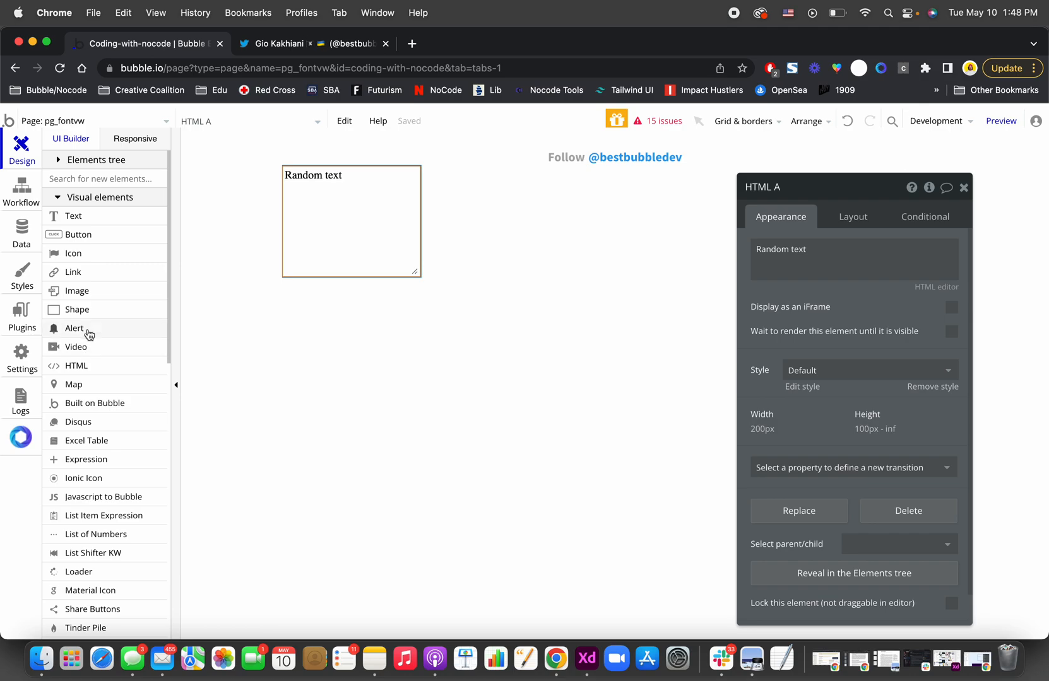
pyautogui.moveTo(99, 253)
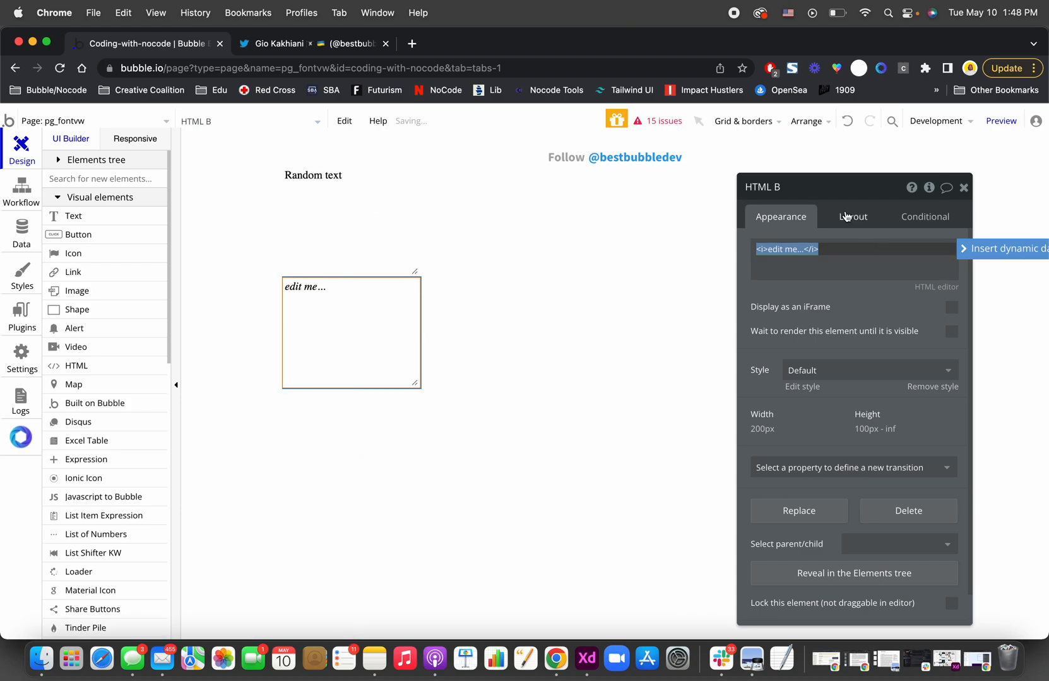
# Size the new HTML B to fixed 10 by 10 px, rename it htmlClasses, and view installed plugins.
pyautogui.click(853, 216)
pyautogui.write('10')
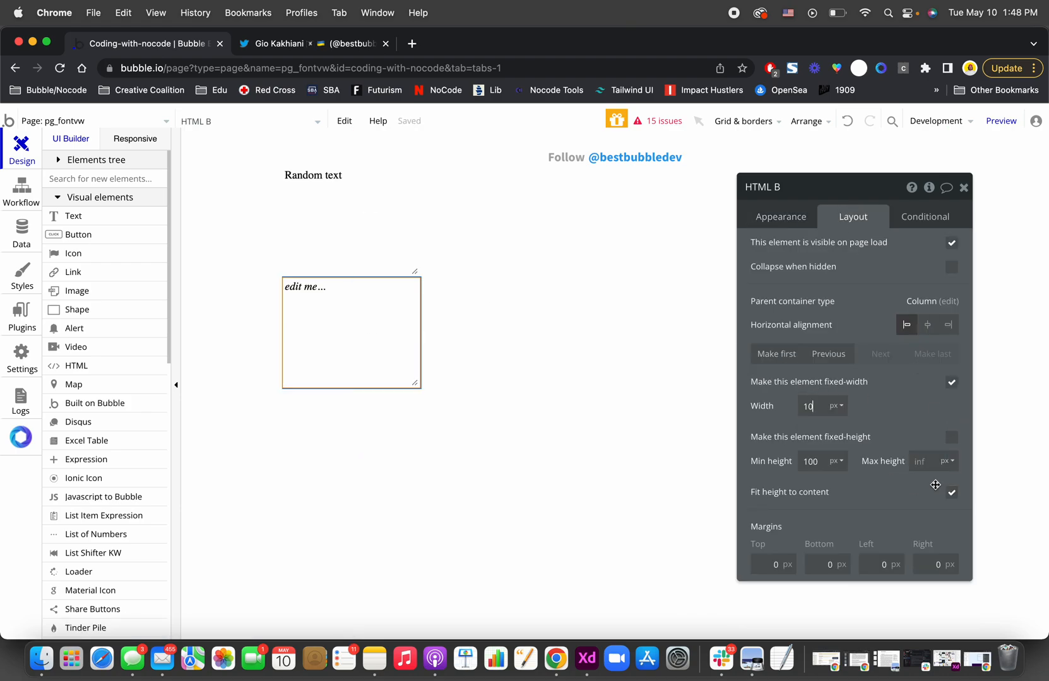
pyautogui.click(950, 438)
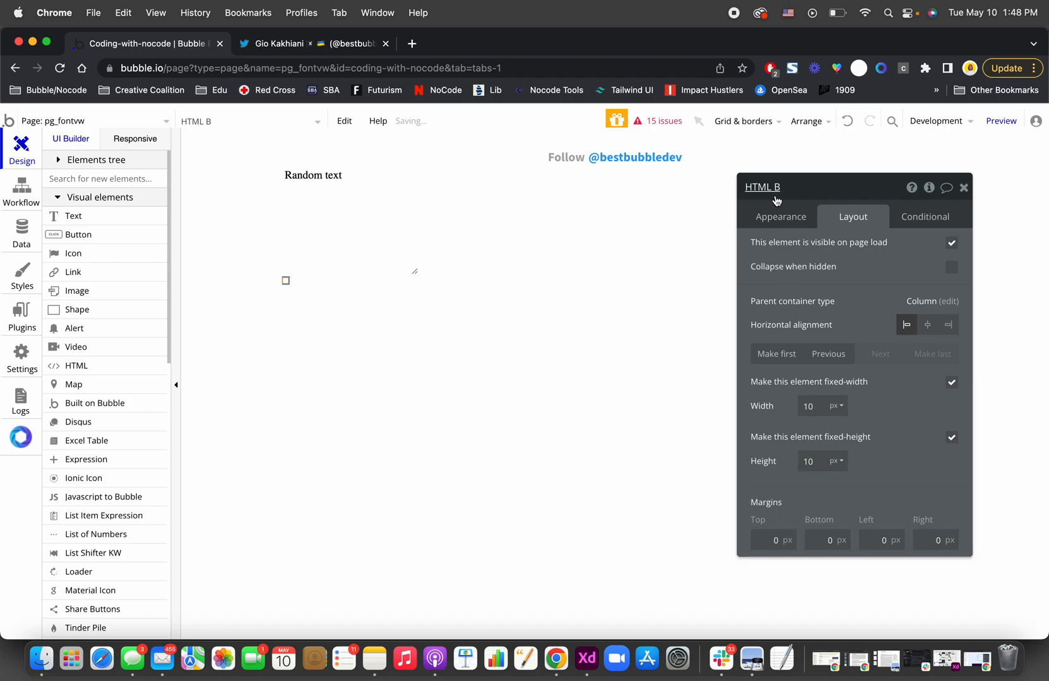
pyautogui.click(780, 216)
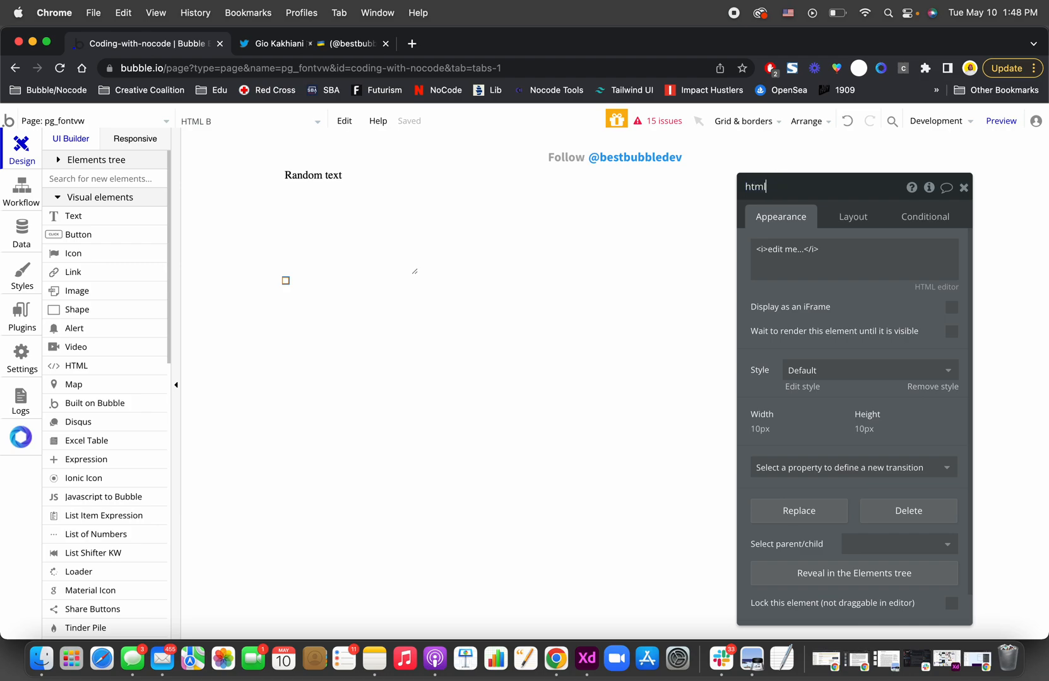
pyautogui.write('Clas')
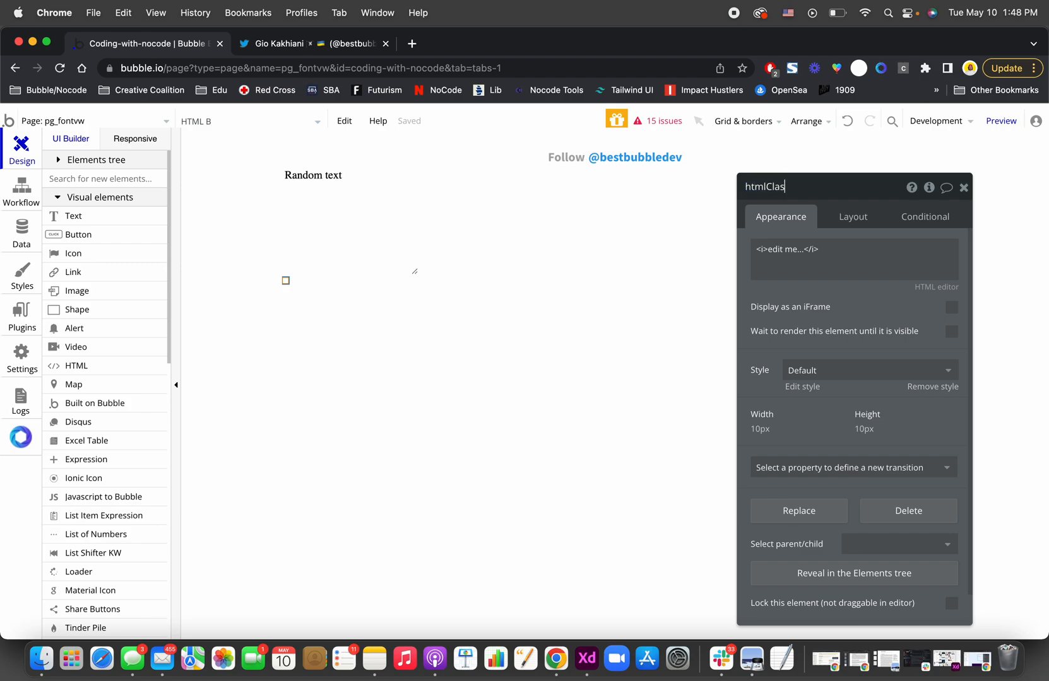
pyautogui.write('ses')
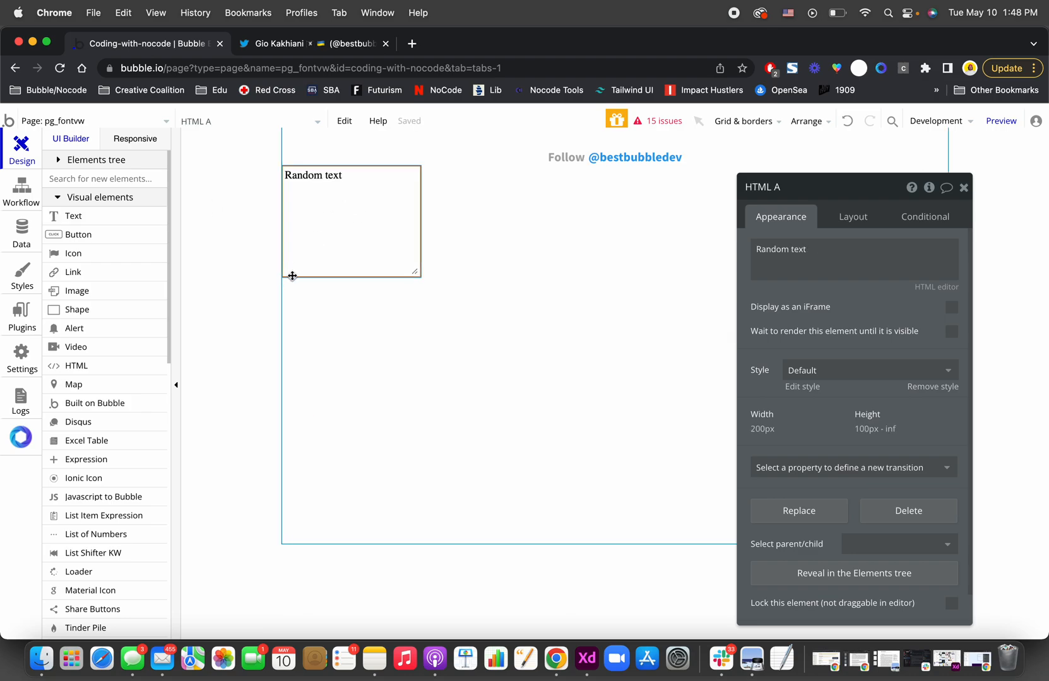
pyautogui.click(20, 314)
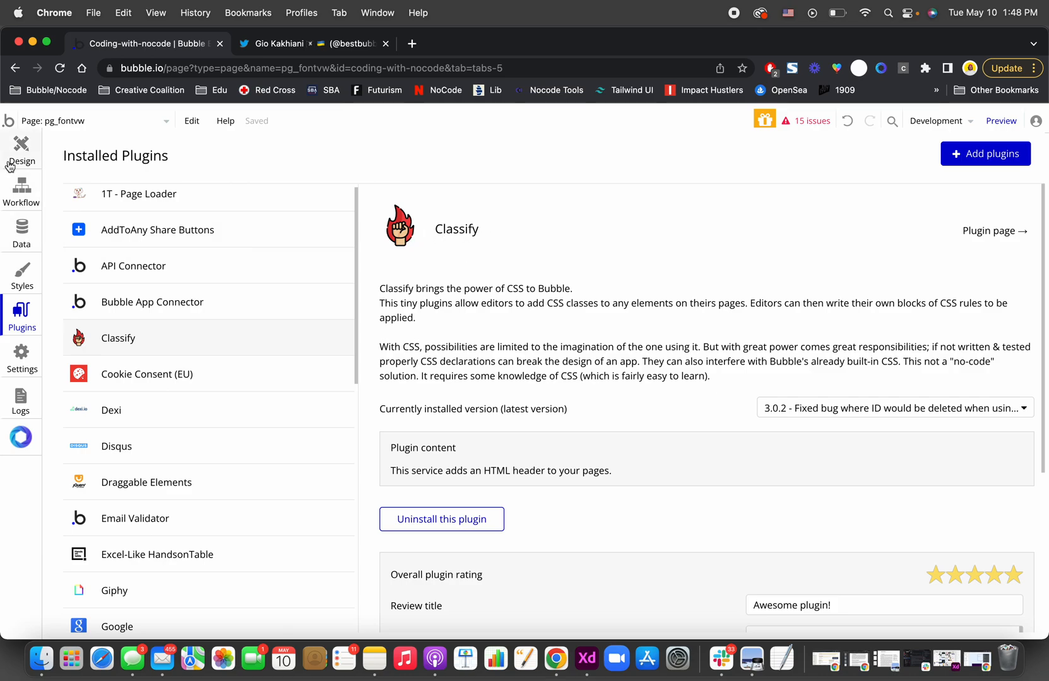
# Return to the Design tab and select the tiny htmlClasses element on the canvas.
pyautogui.click(21, 149)
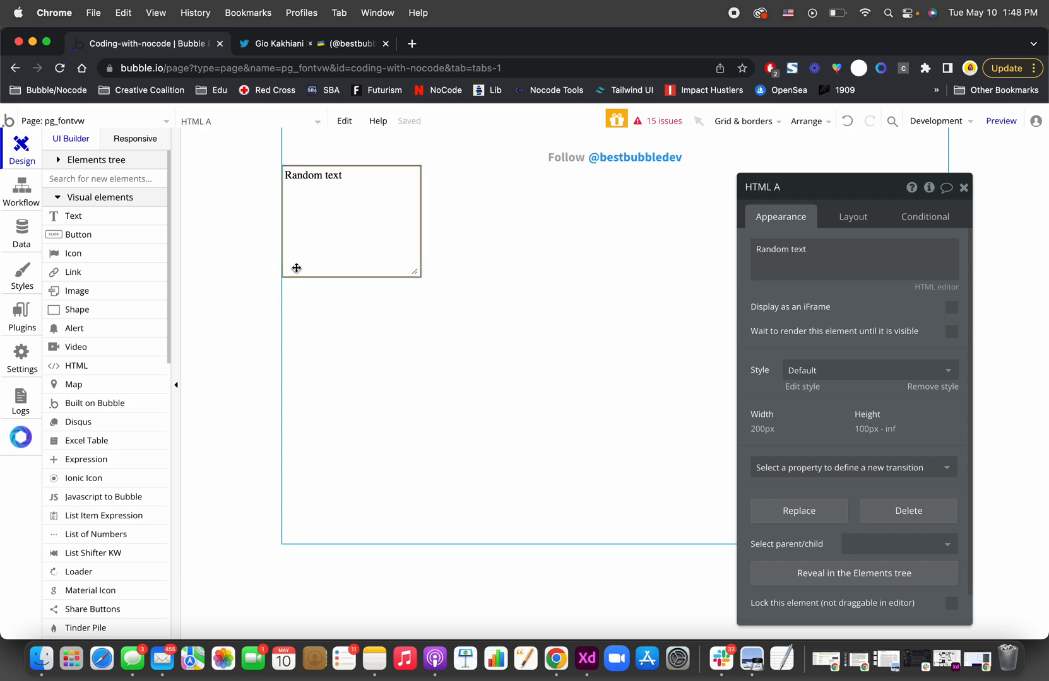
pyautogui.click(286, 280)
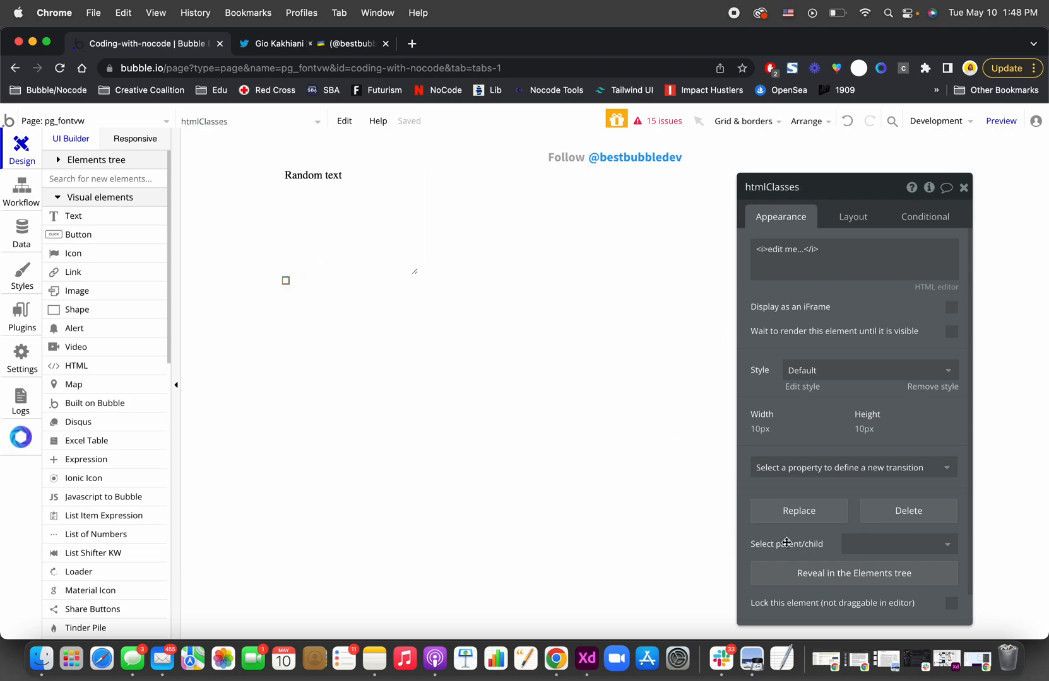
pyautogui.moveTo(679, 546)
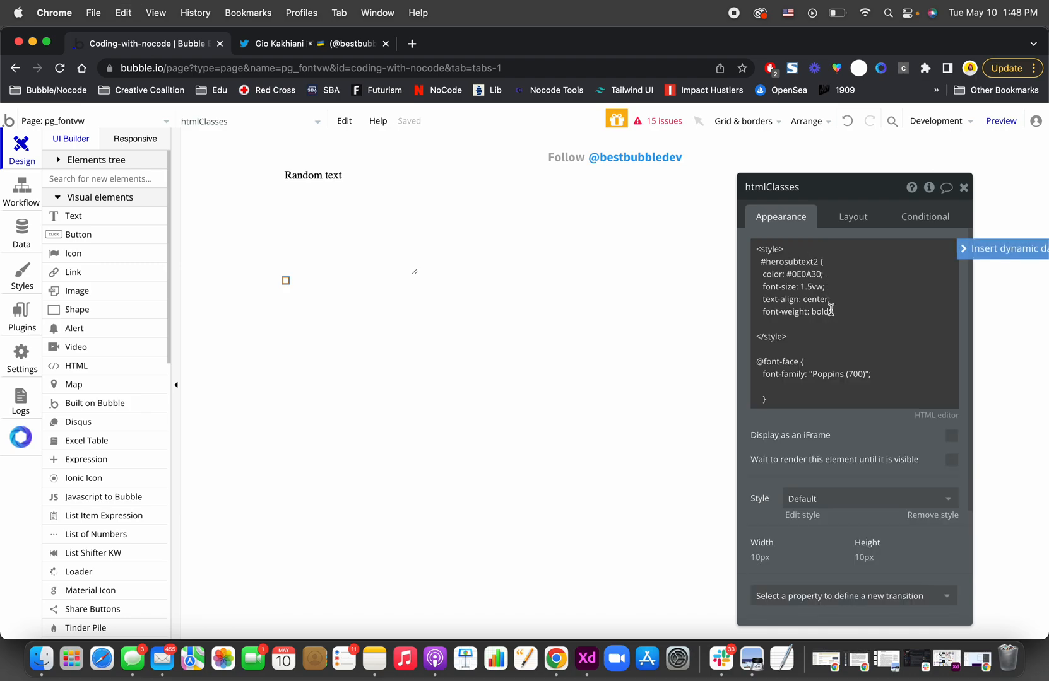
# Rename the style block's selector from herosubtext2 to #custom, copy it, and reselect HTML A.
pyautogui.doubleClick(789, 261)
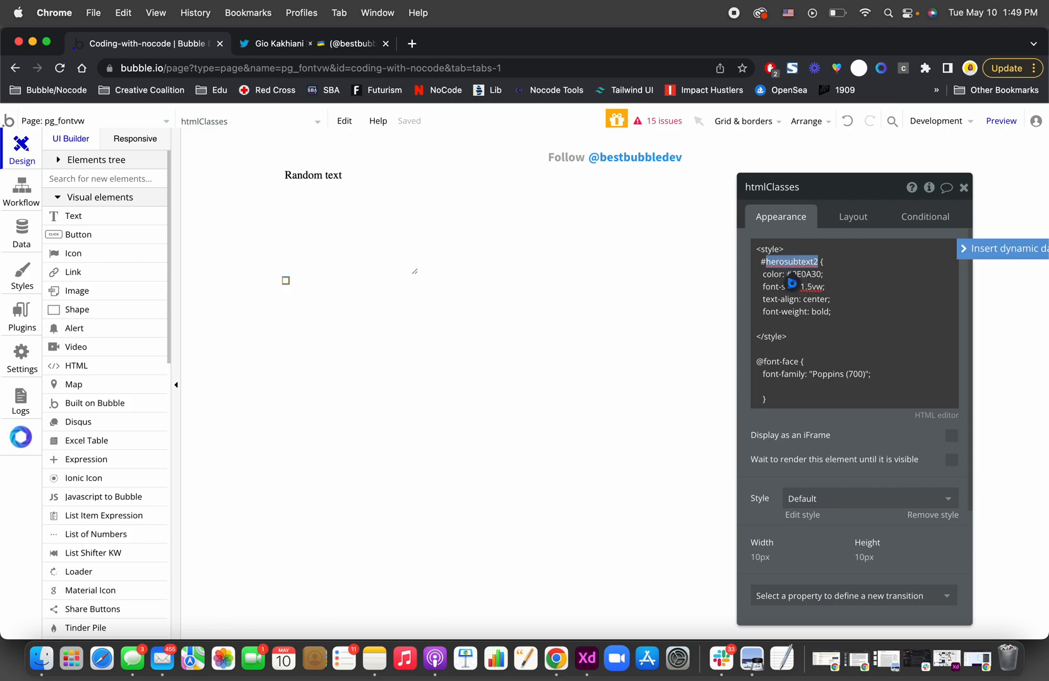
pyautogui.write('#custom {')
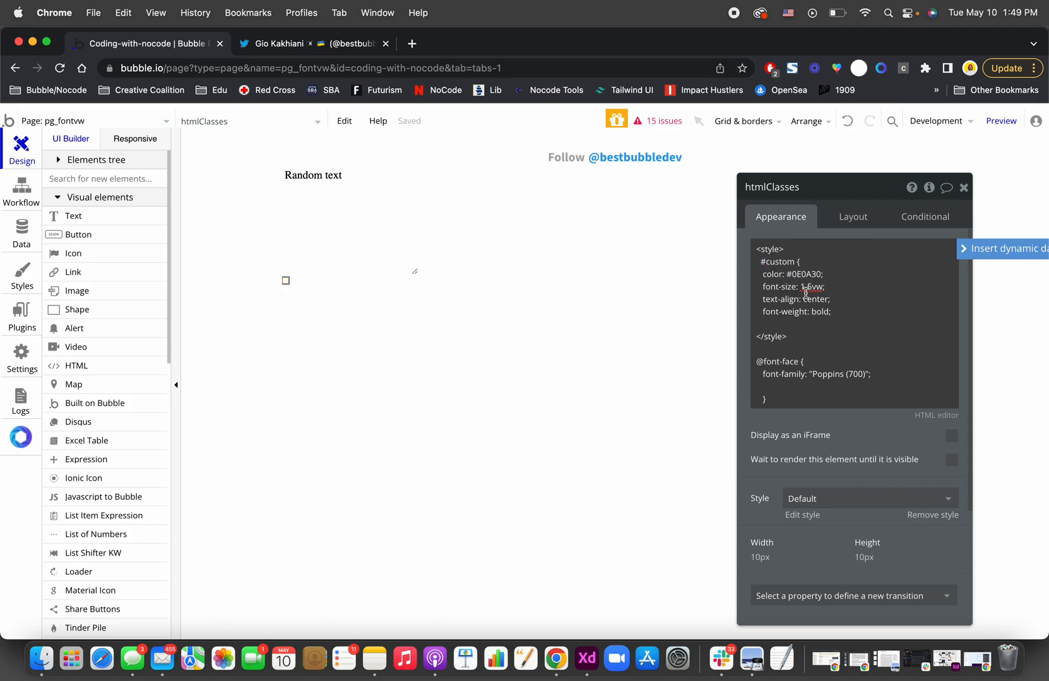
pyautogui.doubleClick(777, 261)
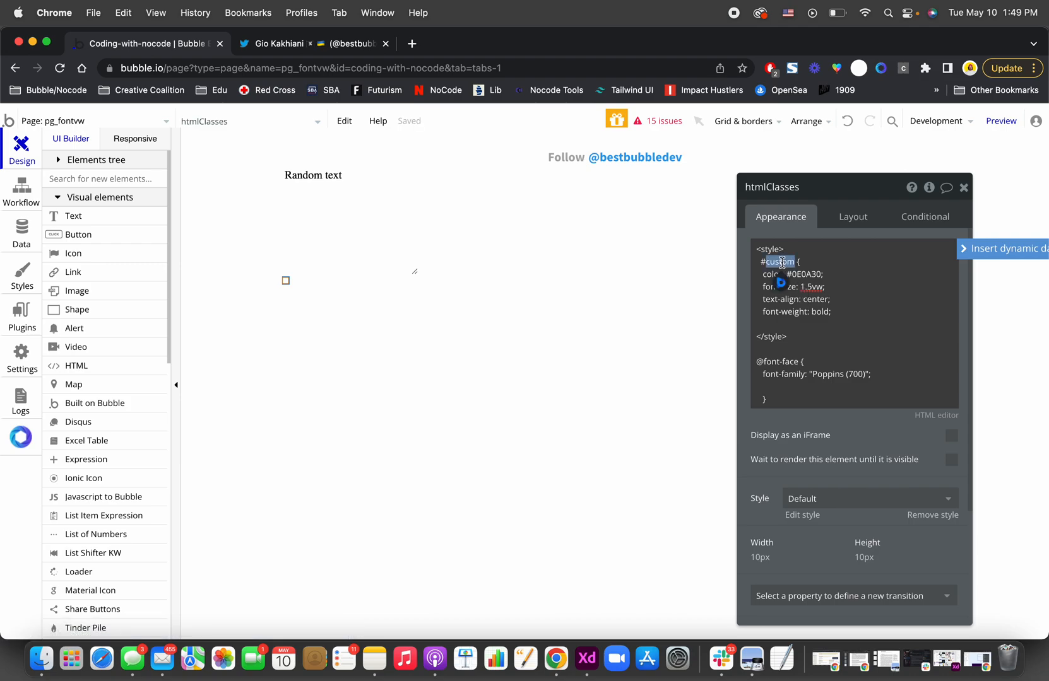
pyautogui.click(285, 281)
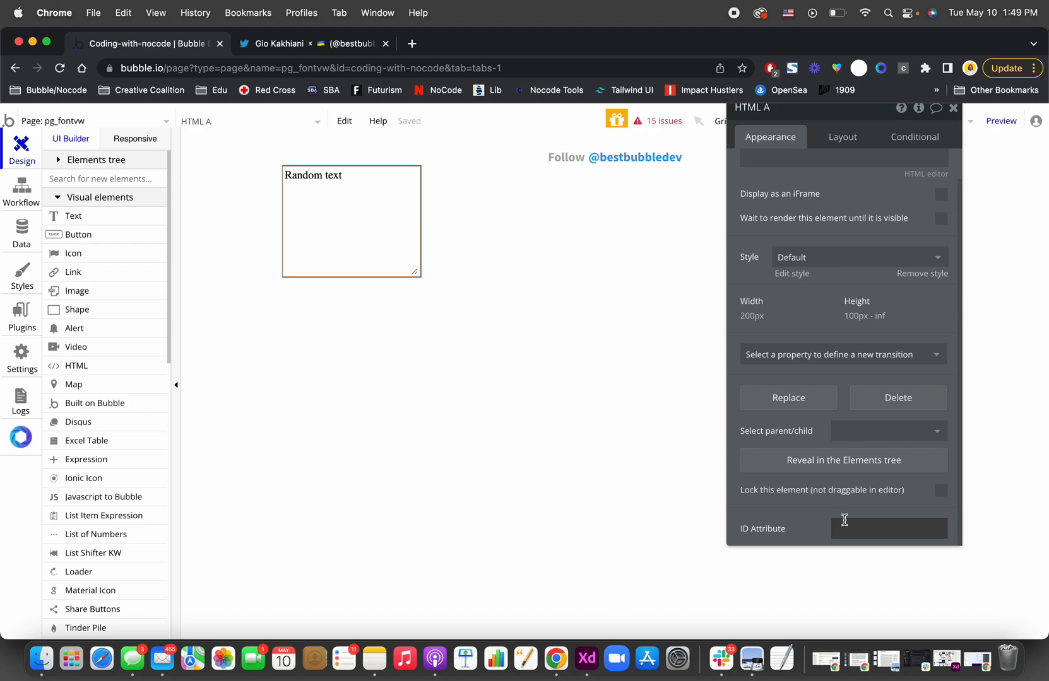
# Give HTML A the ID attribute 'custom' and review the #custom rules with the Poppins 700 font-face.
pyautogui.write('custom {')
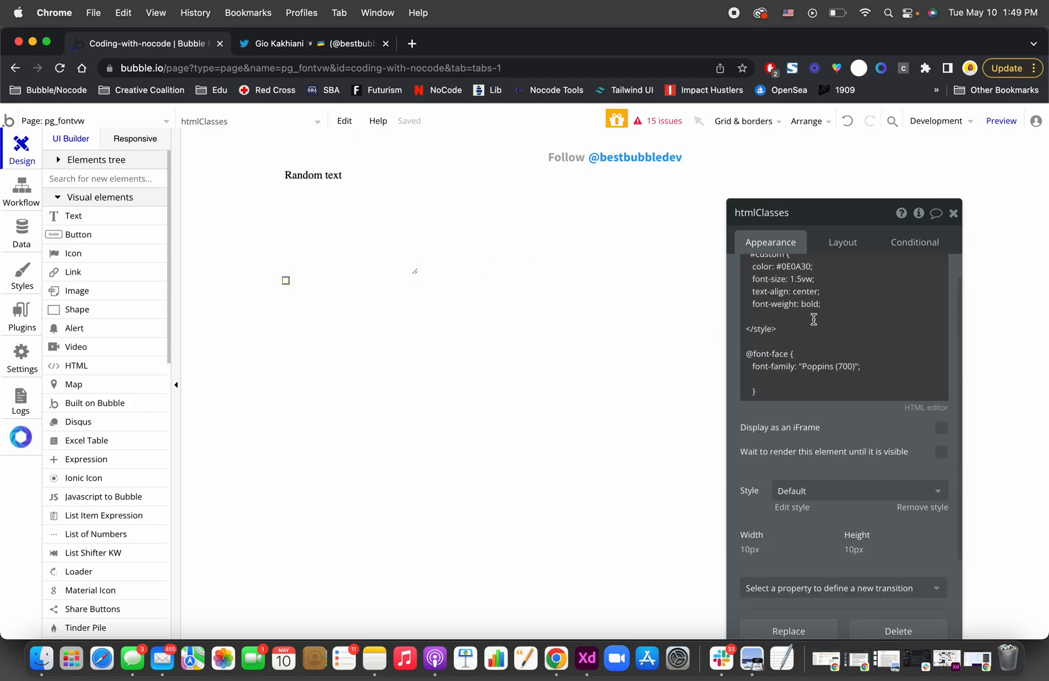
pyautogui.scroll(3)
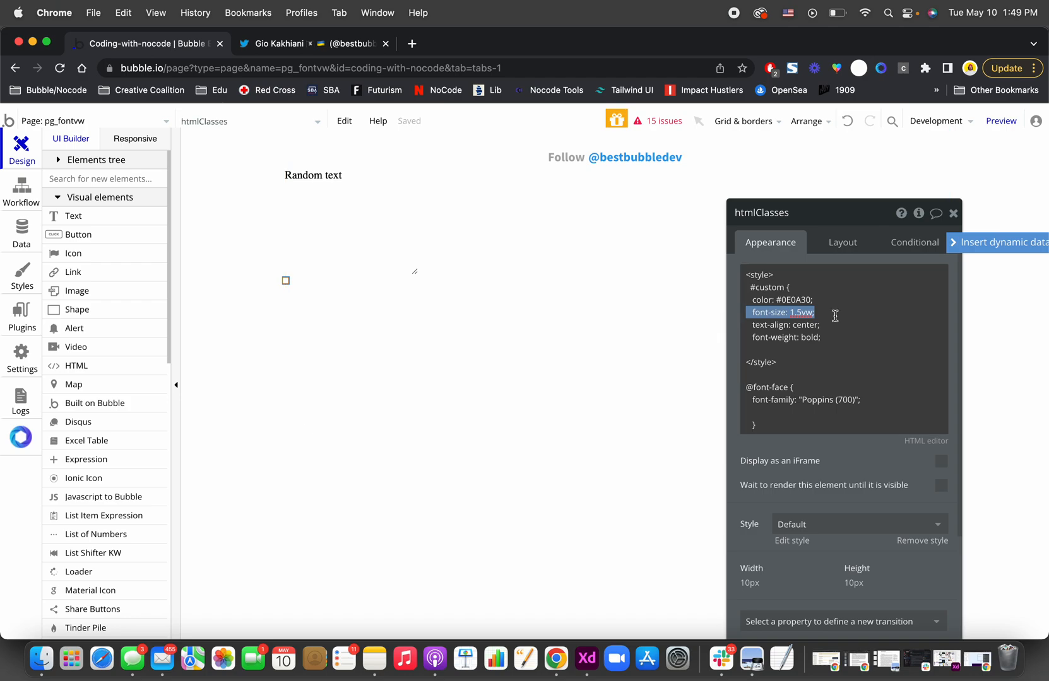
pyautogui.click(798, 312)
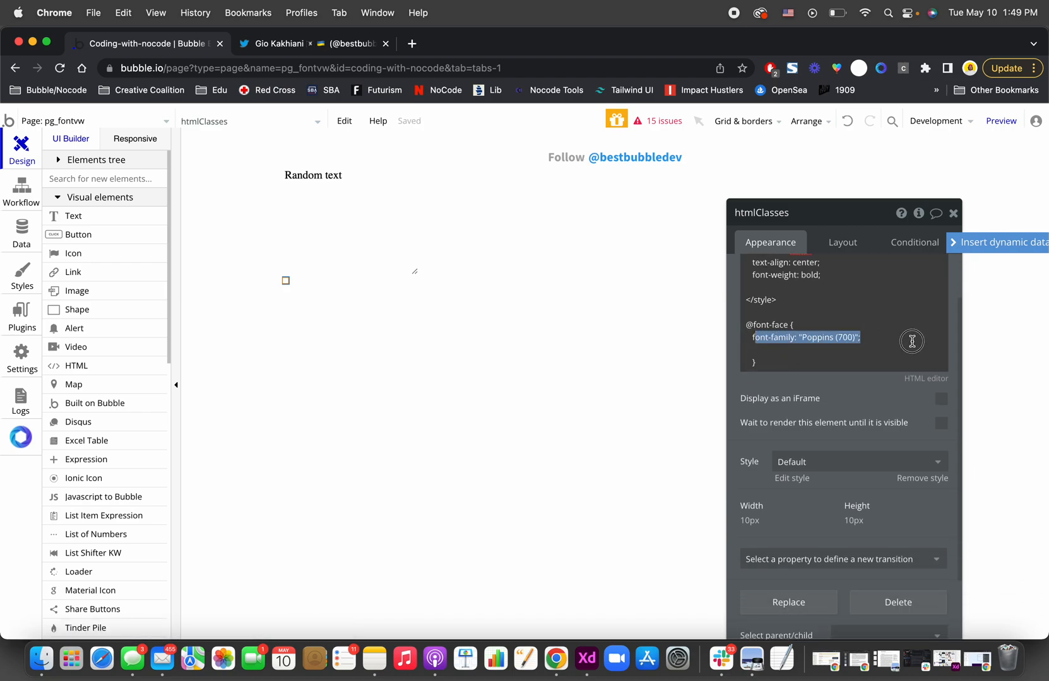
pyautogui.moveTo(809, 338)
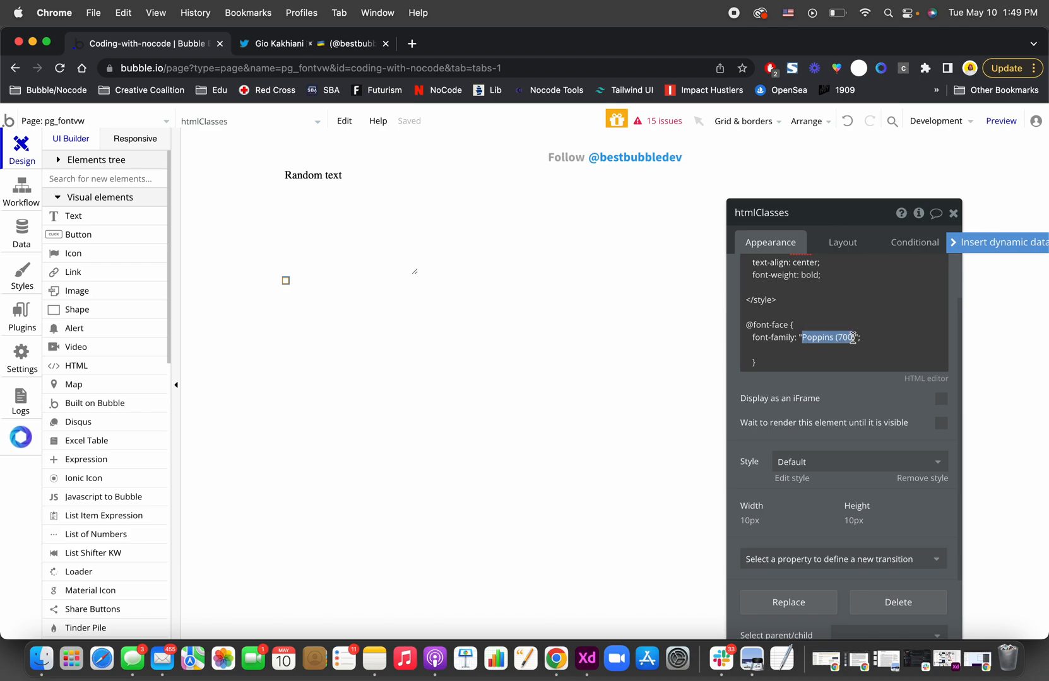
pyautogui.scroll(3)
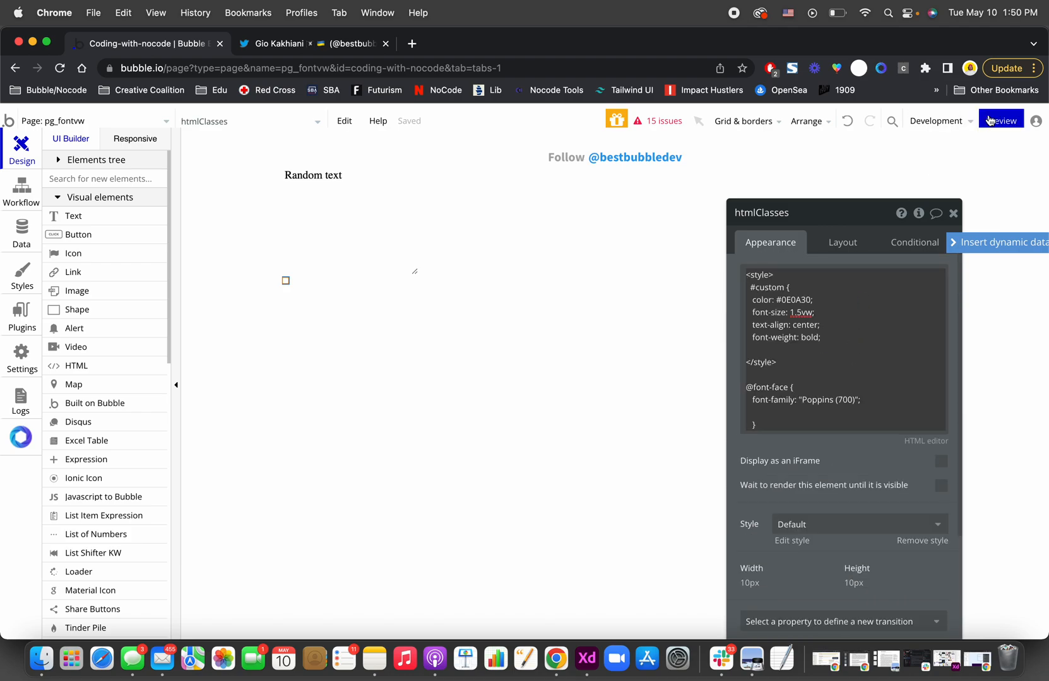
# Preview the page in a new tab showing bold 'Random text'.
pyautogui.click(1002, 121)
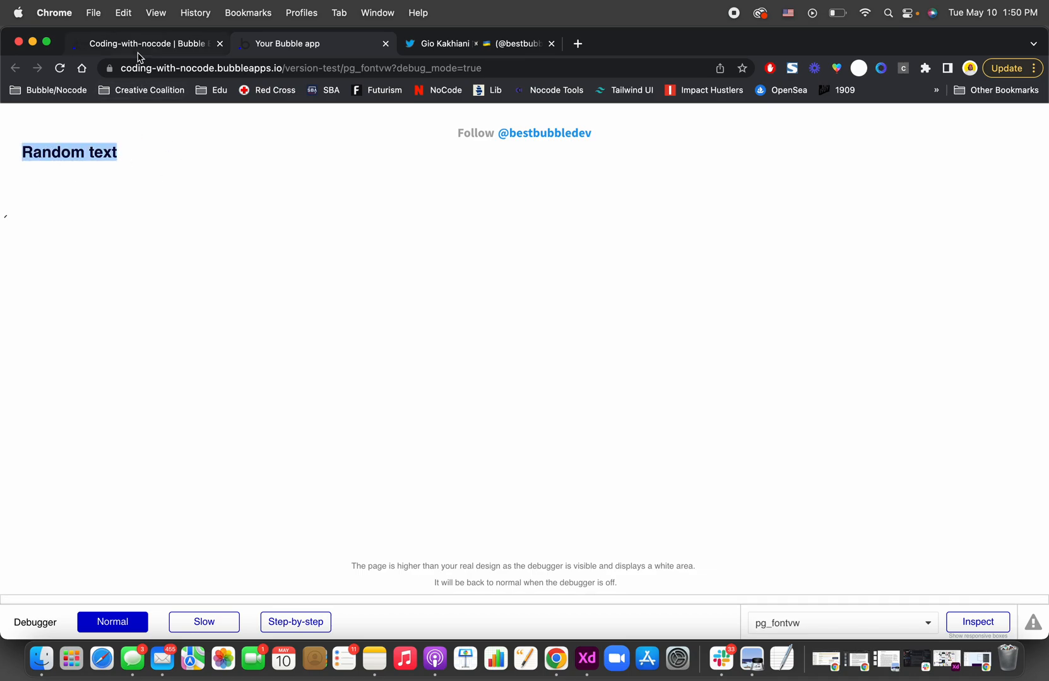
# Center HTML A horizontally and change #custom to font-size 5.5vw with text-align justify.
pyautogui.click(150, 43)
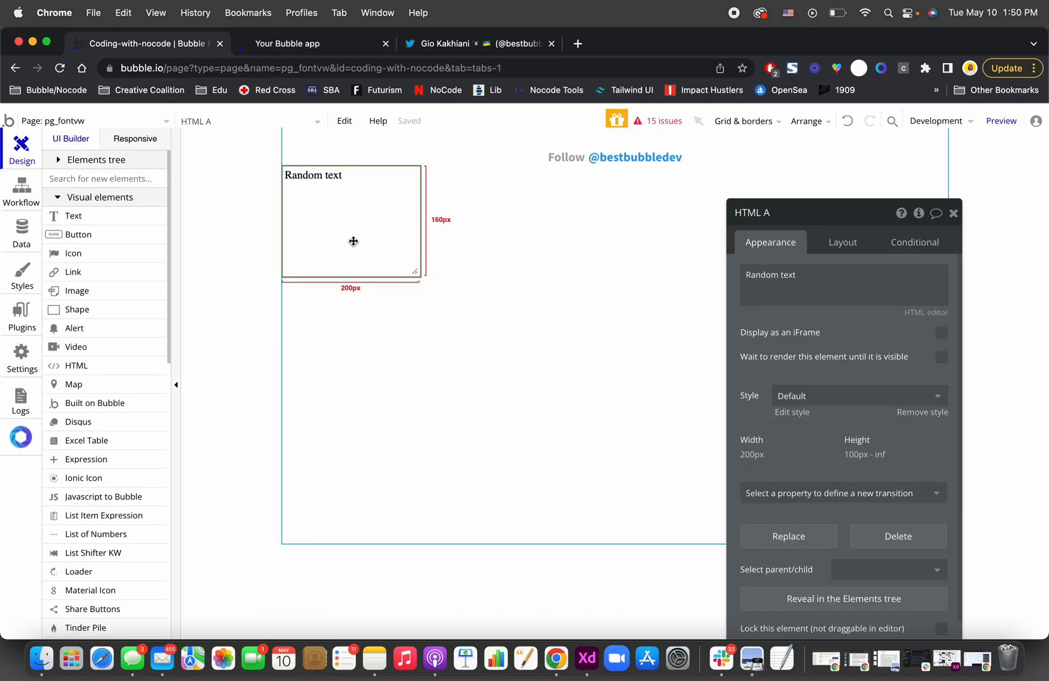
pyautogui.click(285, 281)
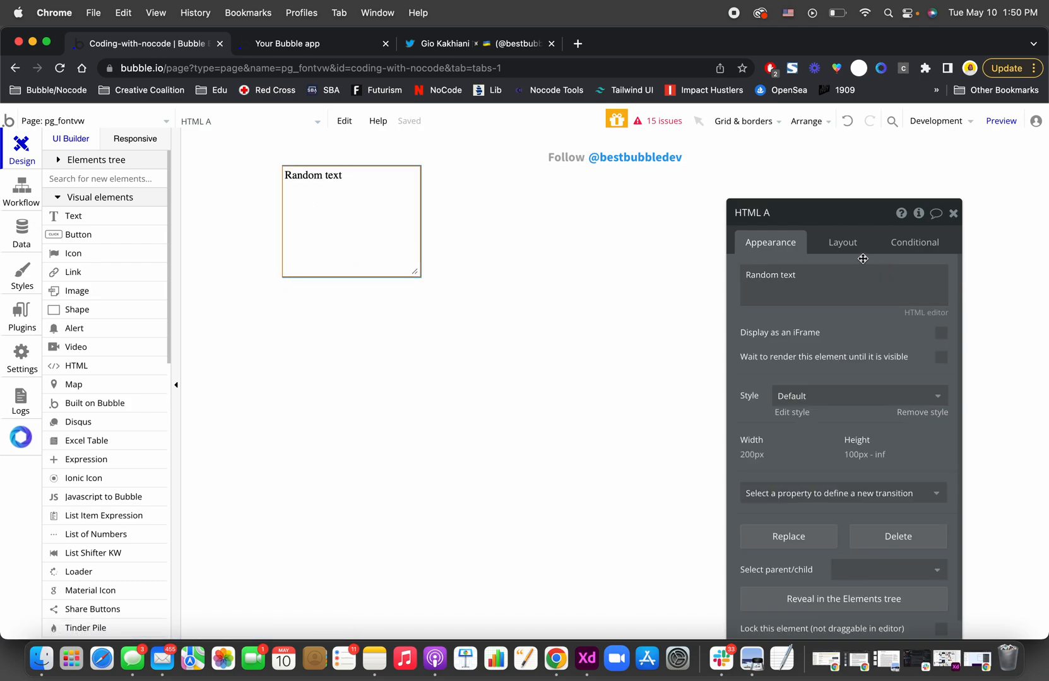
pyautogui.click(842, 242)
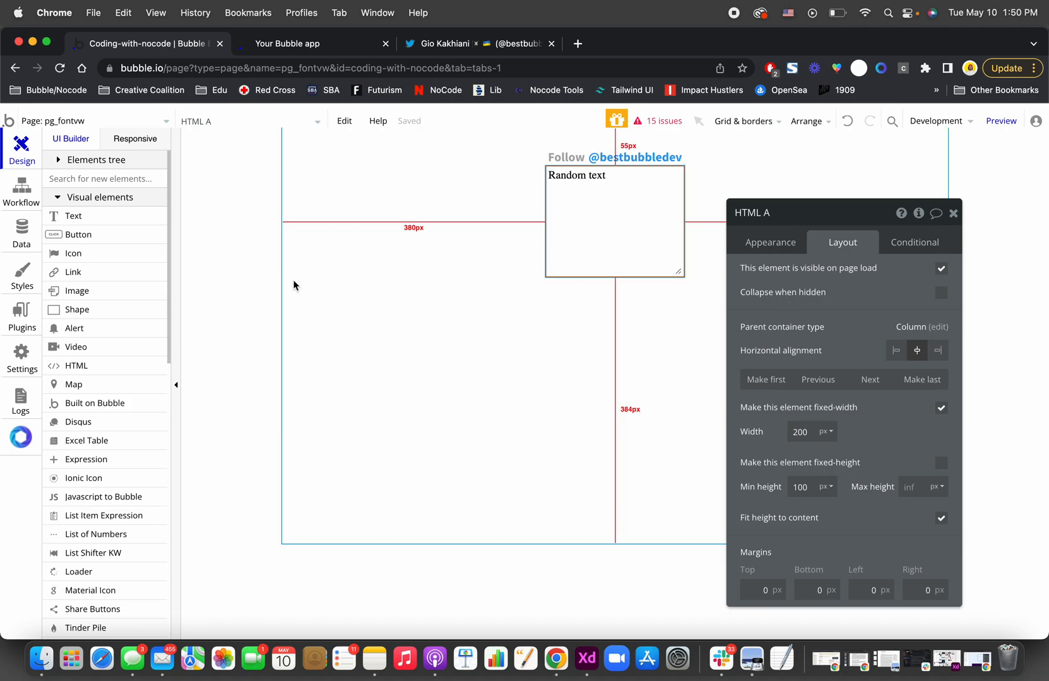
pyautogui.click(285, 280)
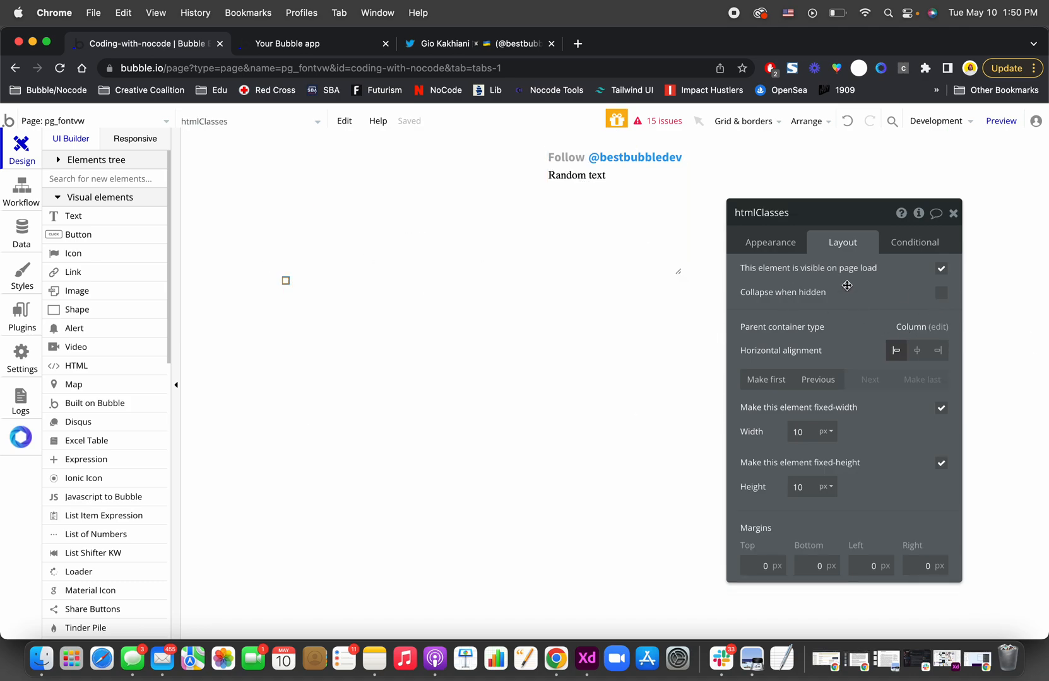
pyautogui.click(770, 242)
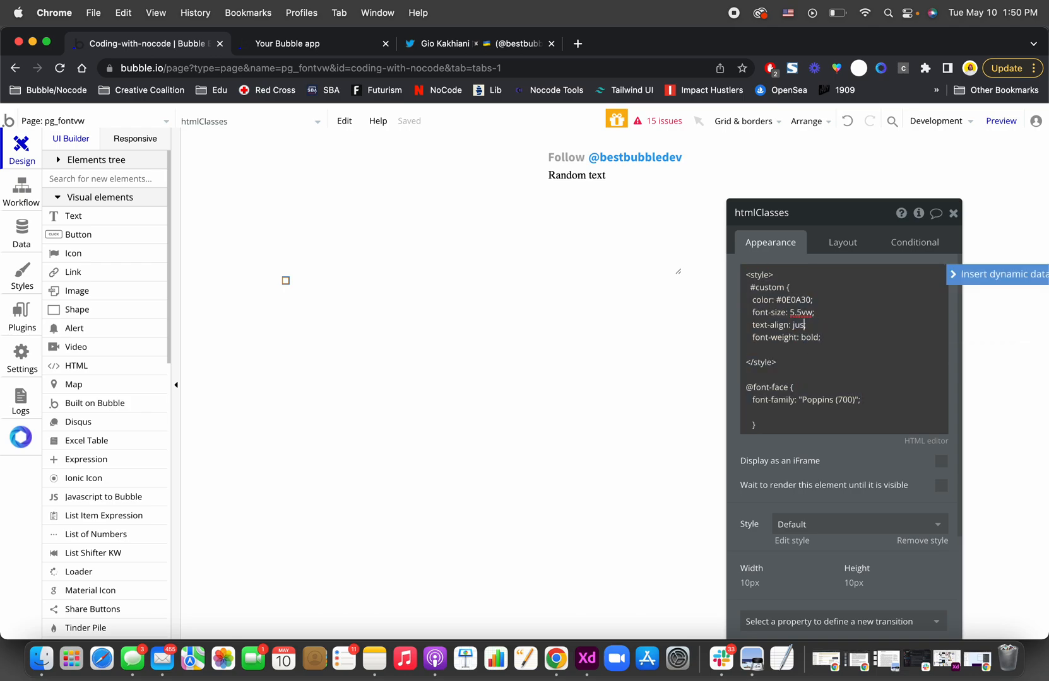
pyautogui.write('tify;')
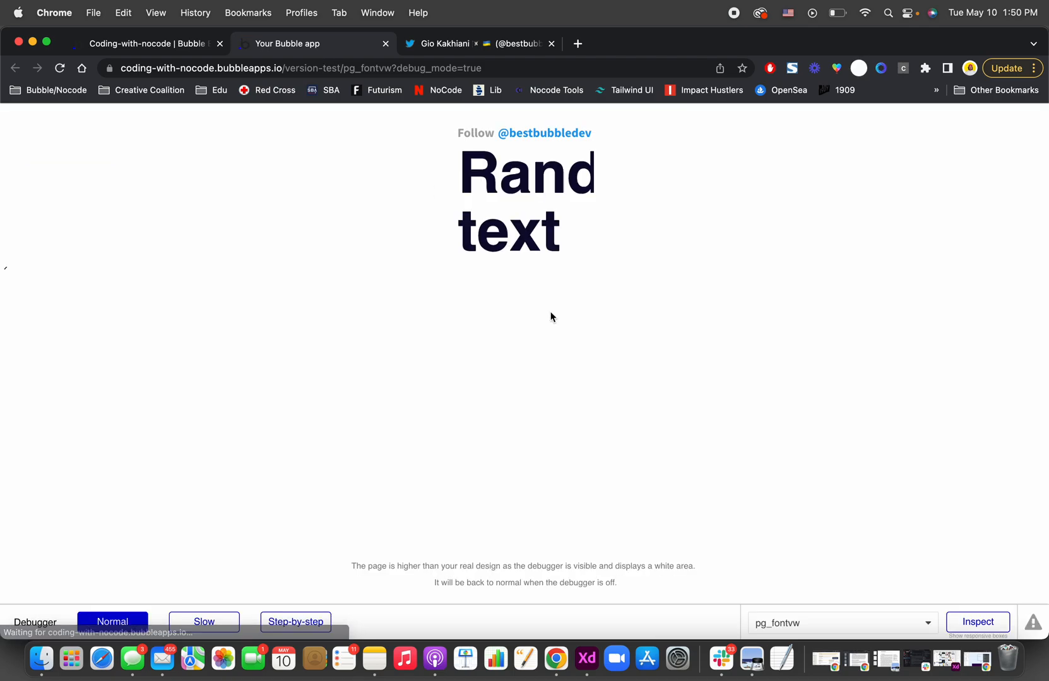
# Make HTML A non-fixed-width with min width 0 and fit width to content, then return to preview.
pyautogui.click(148, 43)
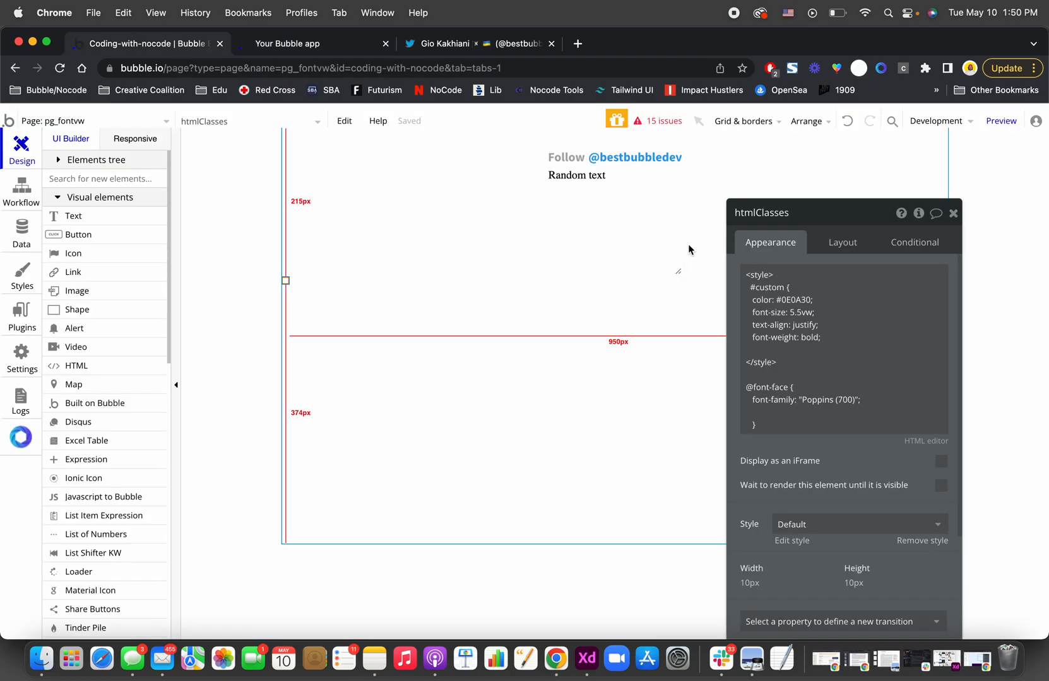
pyautogui.click(842, 242)
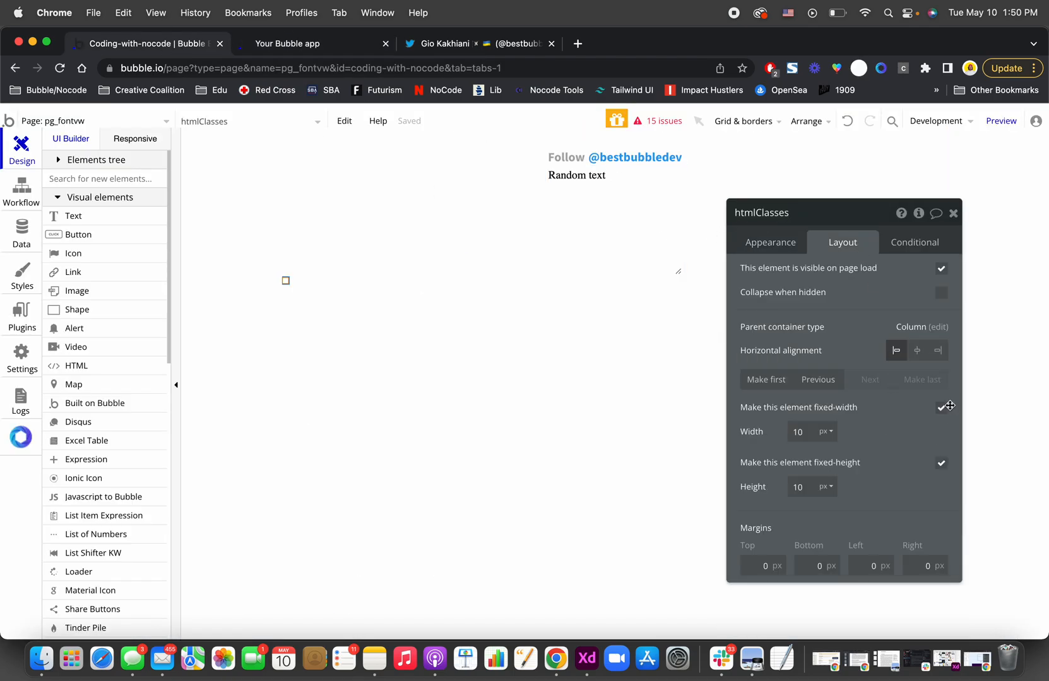
pyautogui.click(614, 222)
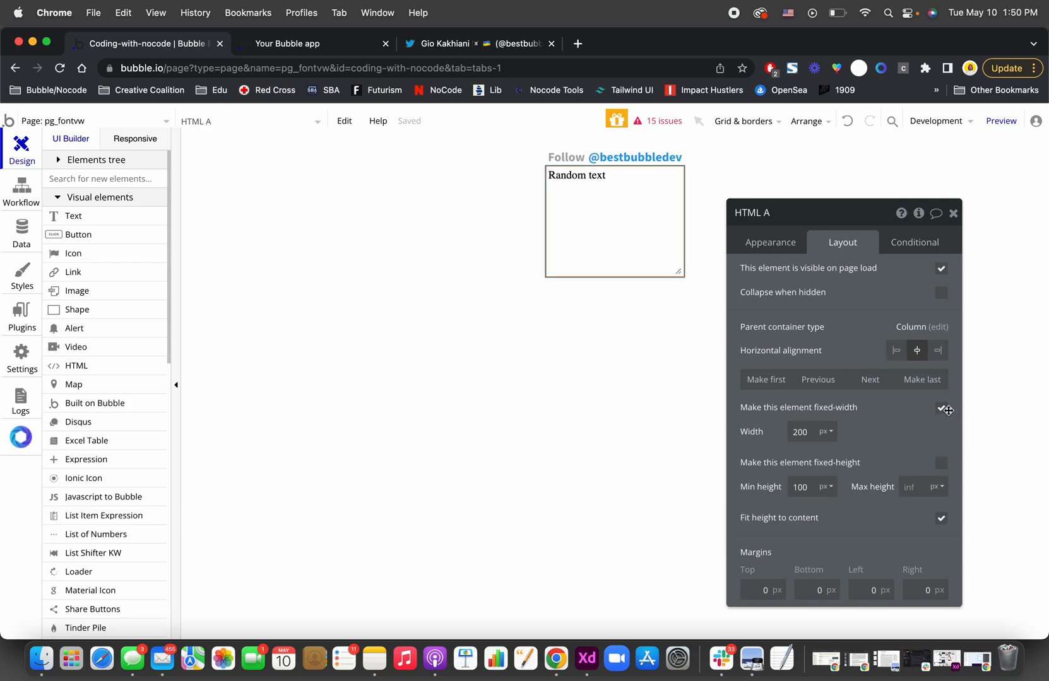
pyautogui.click(940, 410)
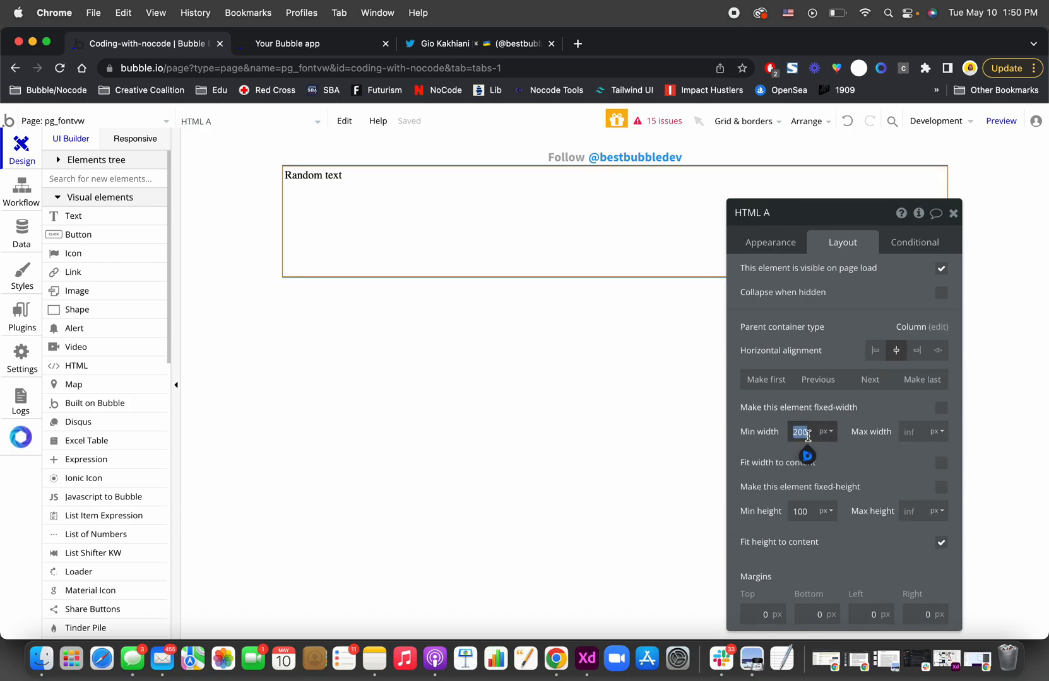
pyautogui.click(940, 462)
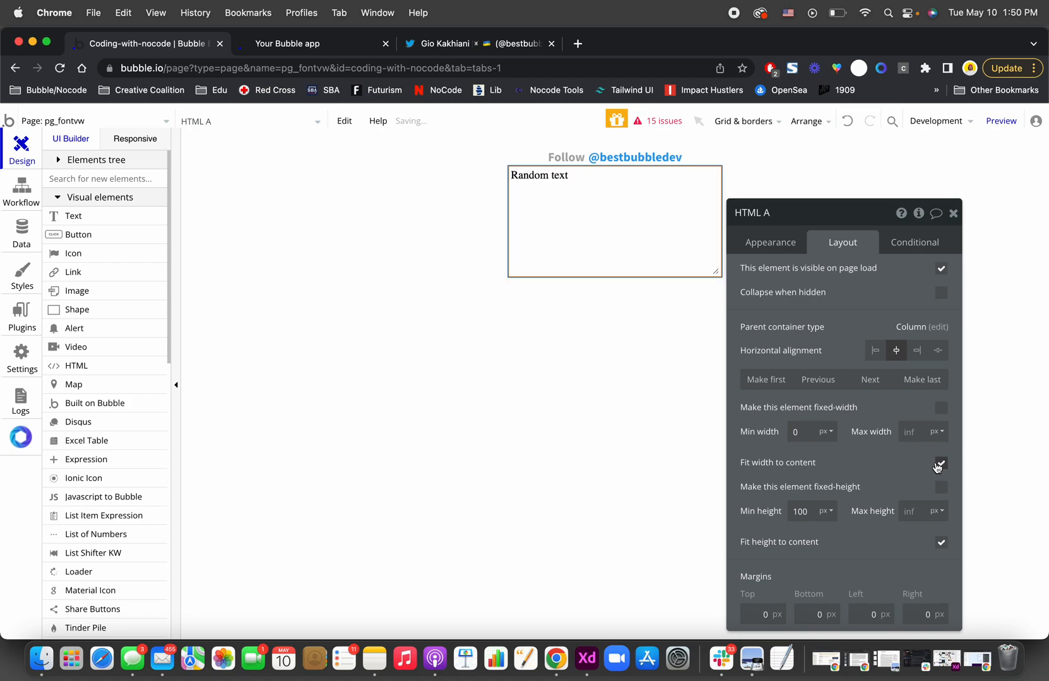
pyautogui.click(941, 463)
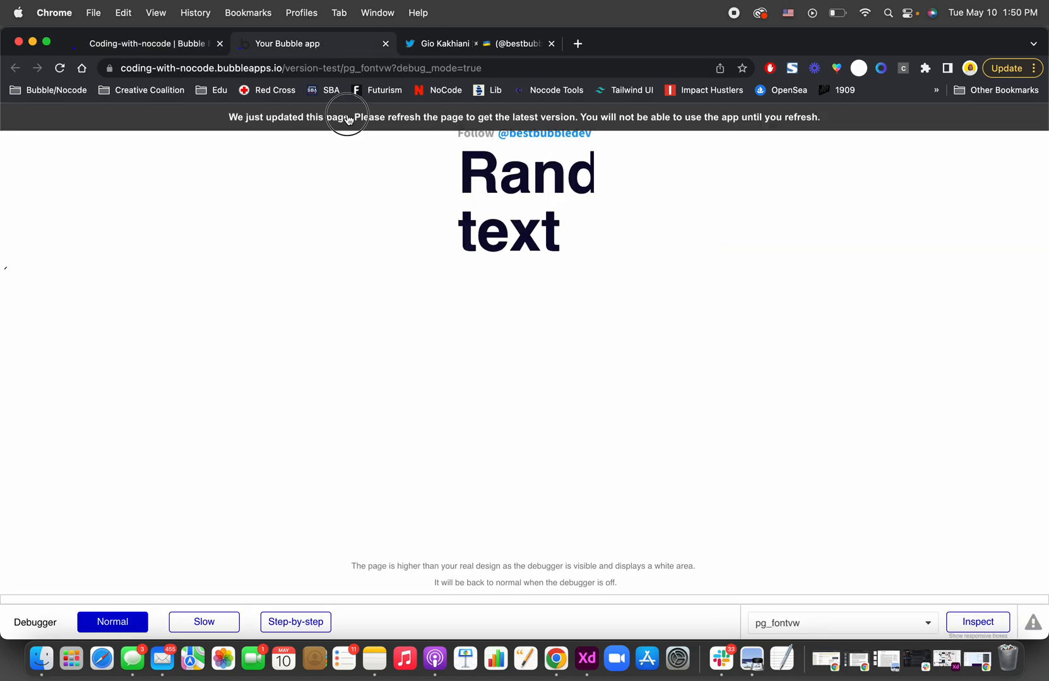
# Refresh the preview so 'Random text' renders large and bold on one line.
pyautogui.click(60, 68)
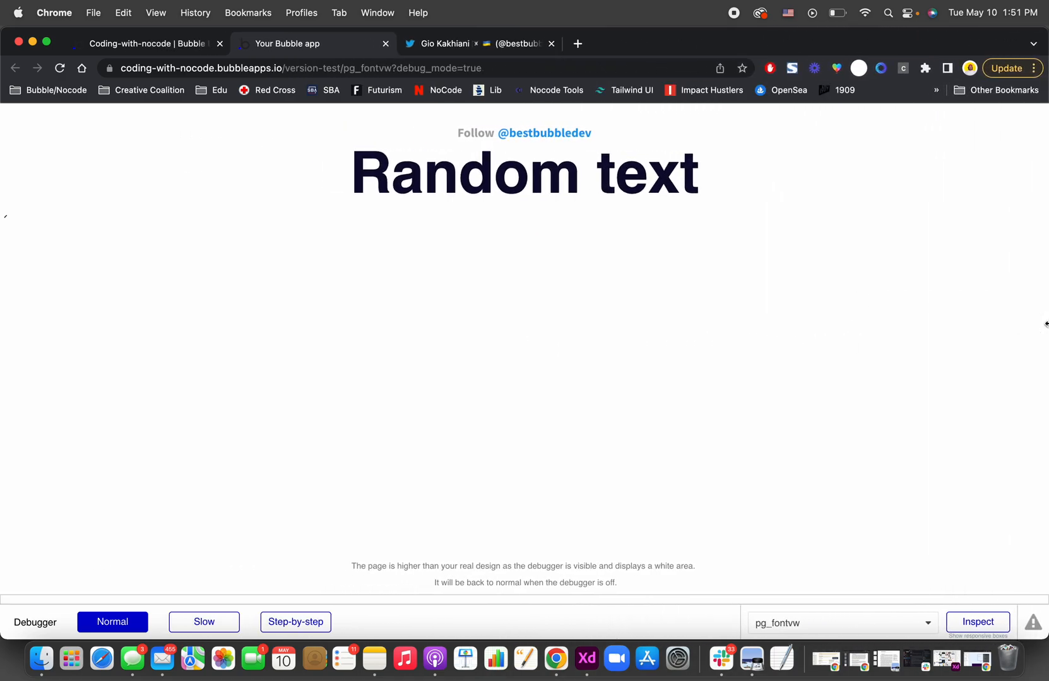
pyautogui.moveTo(637, 291)
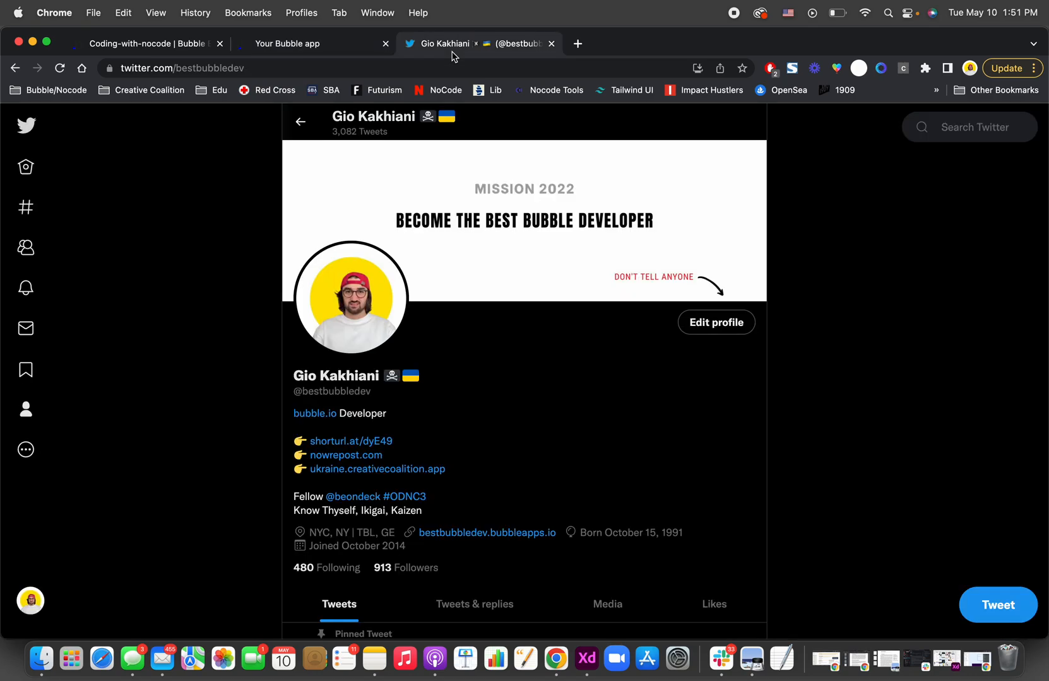
pyautogui.moveTo(400, 198)
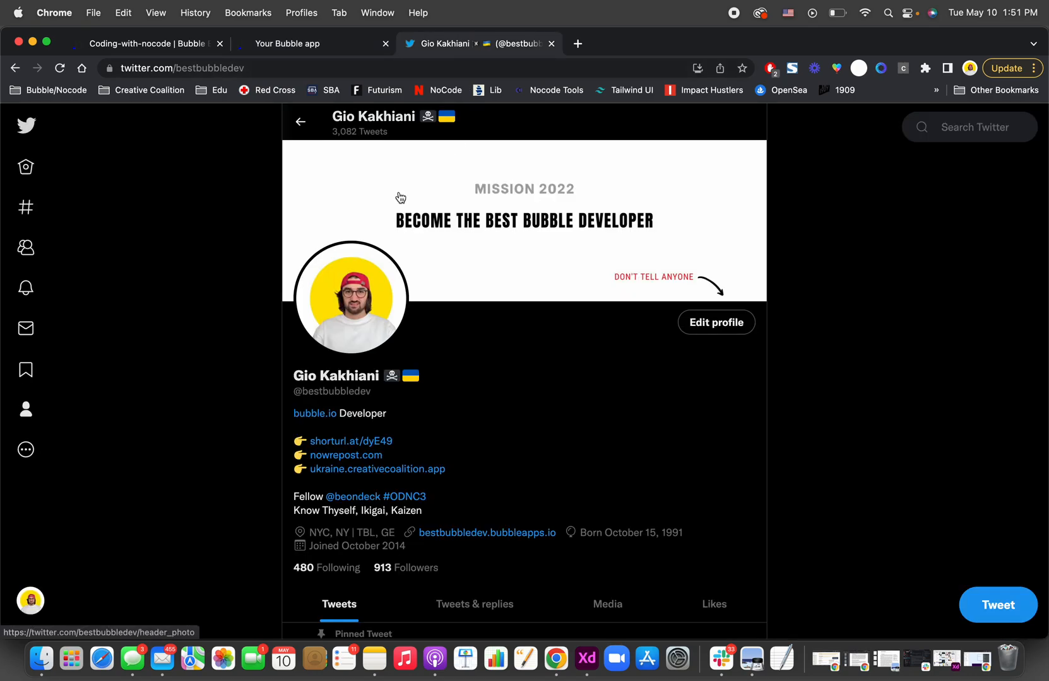
pyautogui.moveTo(753, 241)
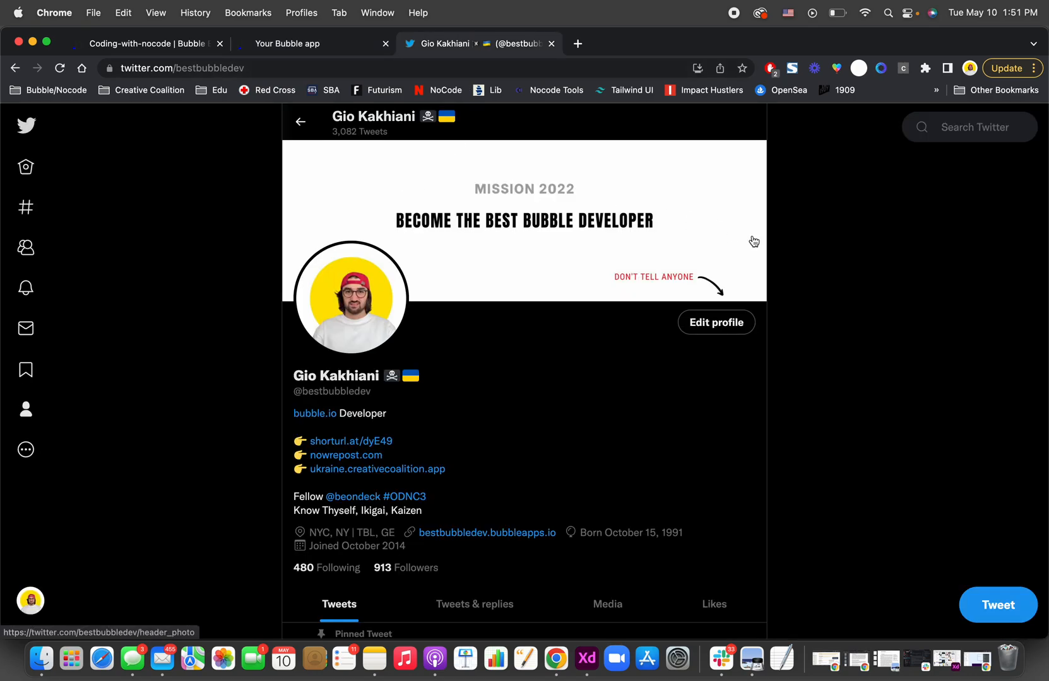